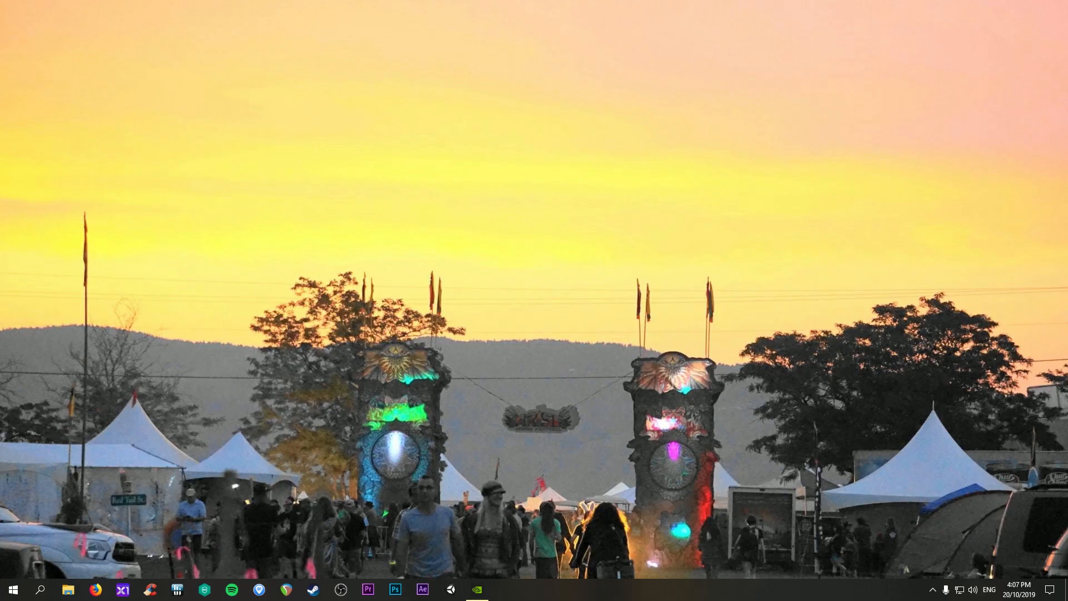
# Bring up Precision X1 on the RTX 2080 FTW3 Ultra with its clock and temperature readings.
pyautogui.click(123, 590)
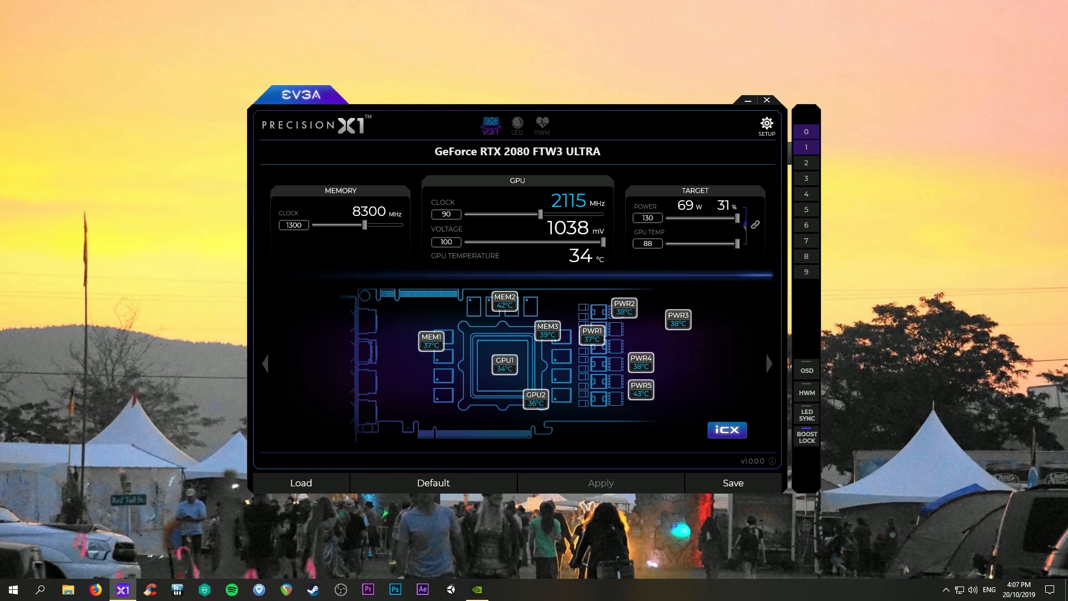
pyautogui.moveTo(727, 430)
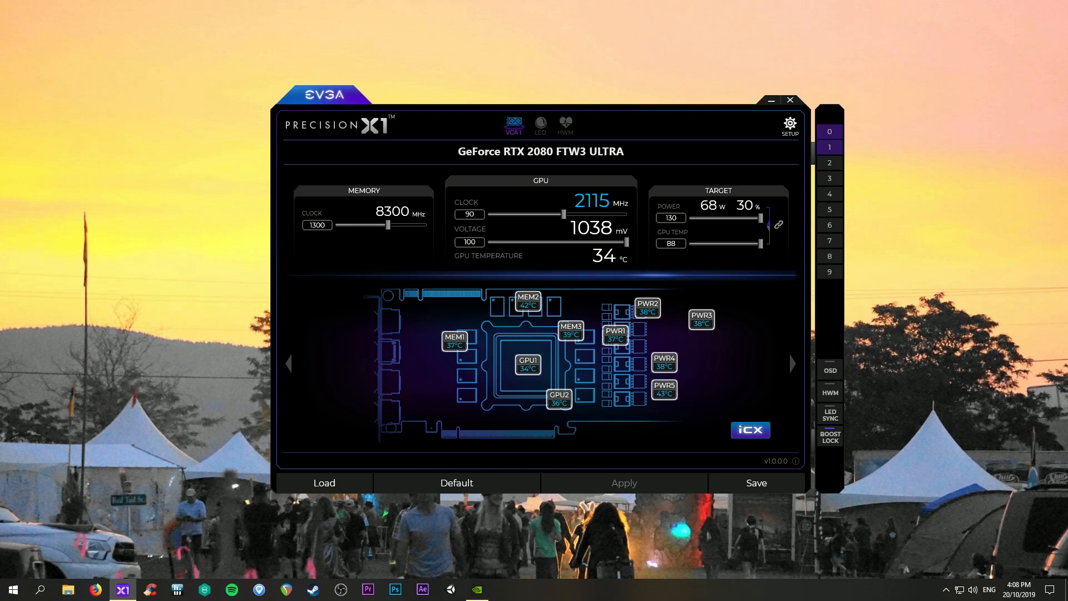
pyautogui.moveTo(388, 225)
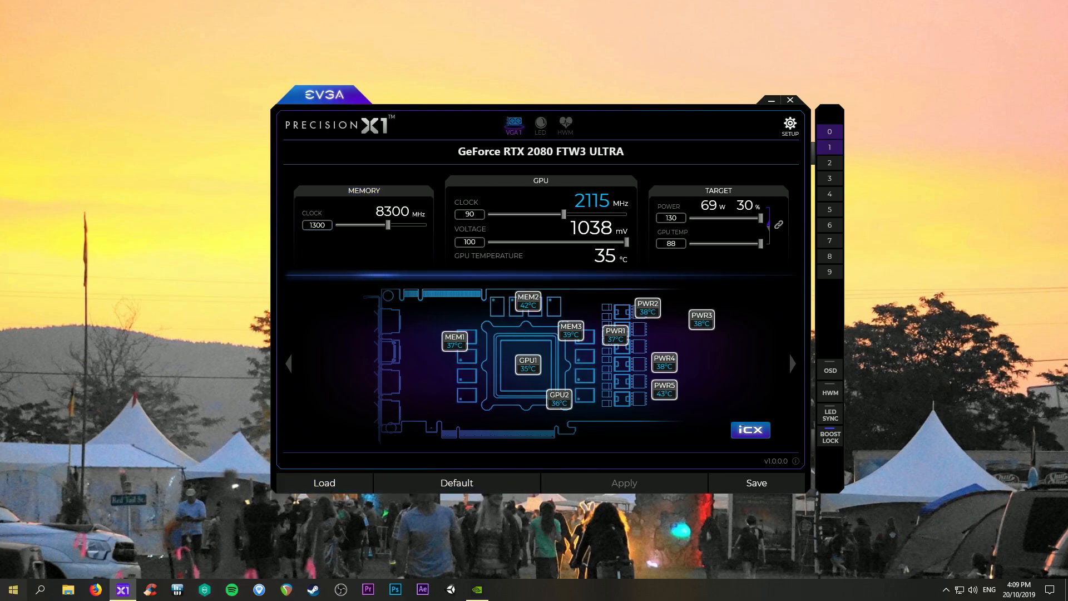
# Launch Superposition Benchmark from Start and select the 1080p Medium preset.
pyautogui.click(13, 590)
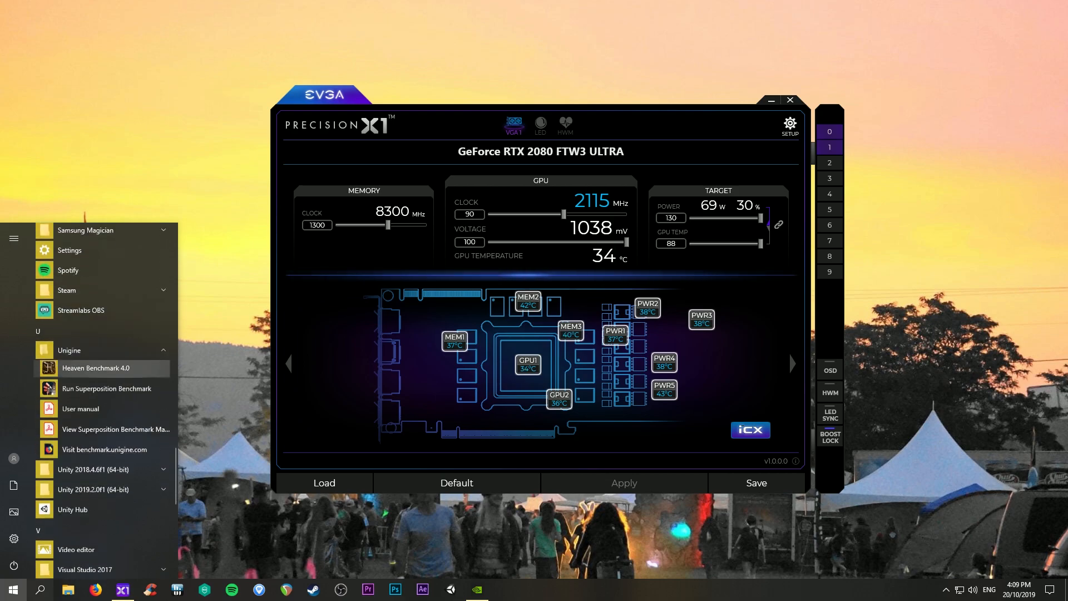
pyautogui.click(107, 389)
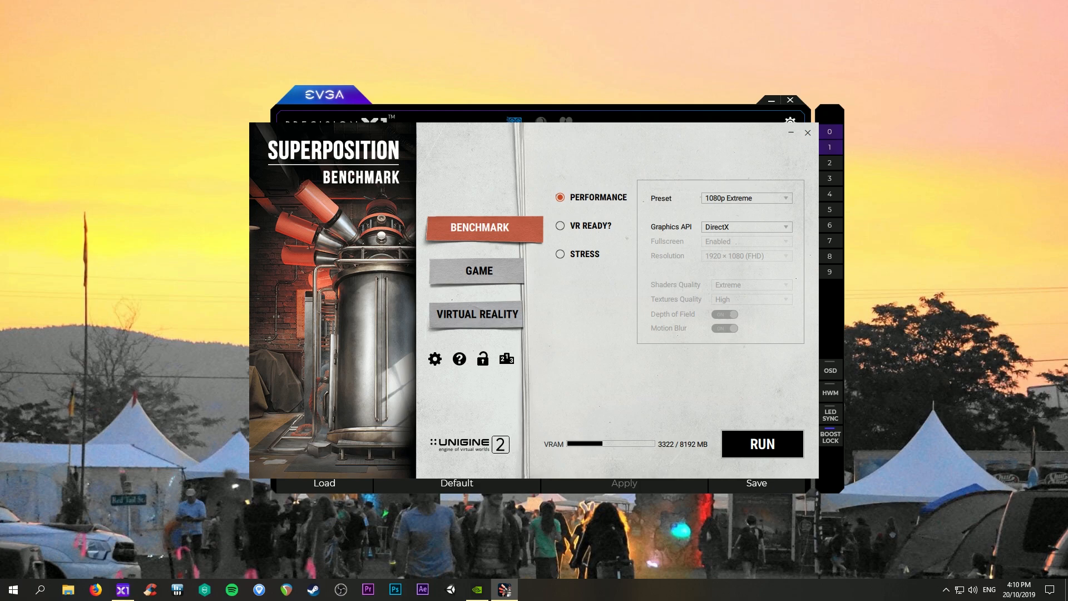
pyautogui.click(746, 199)
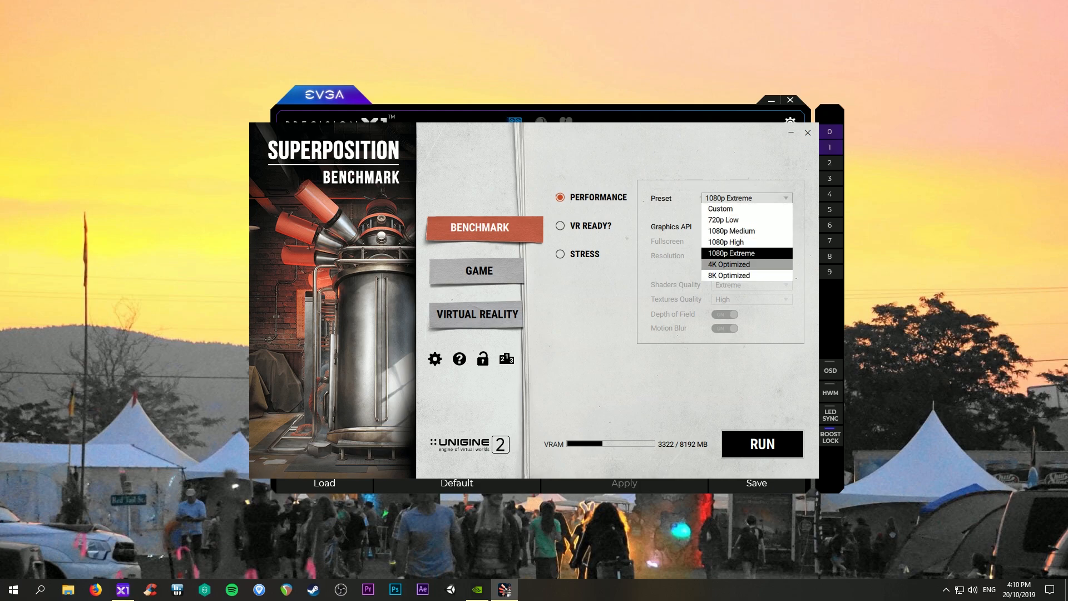
pyautogui.click(730, 253)
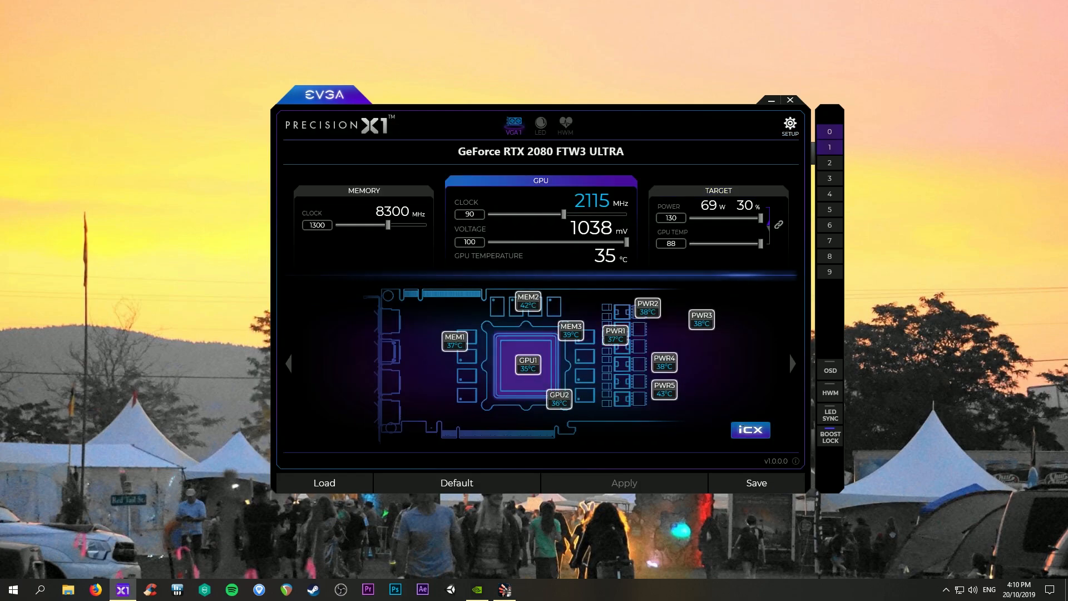
# Show the Start menu's installed apps list over the overclock view.
pyautogui.click(500, 590)
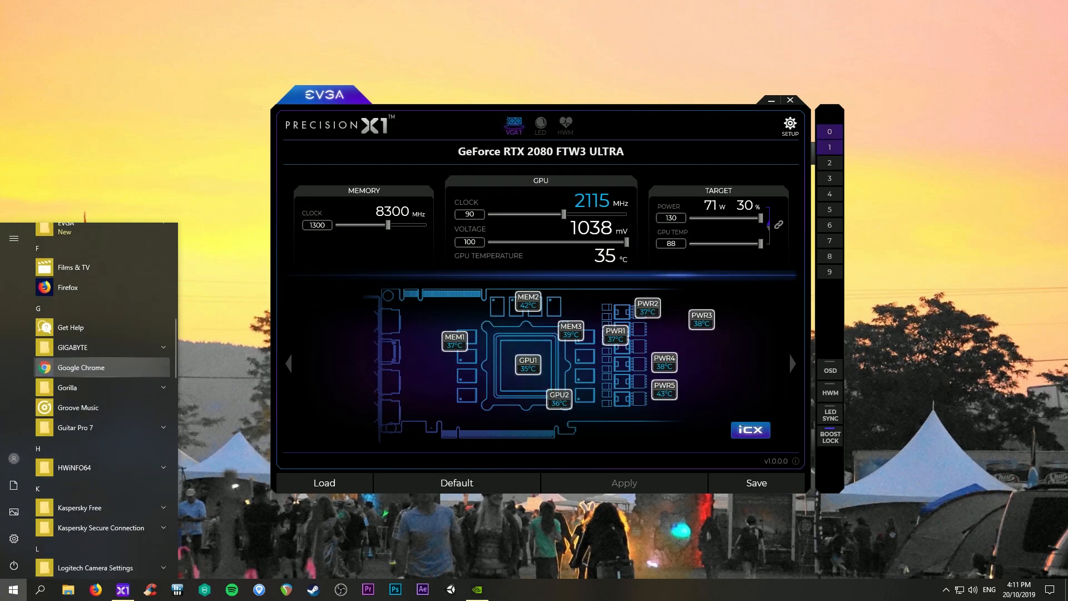
# Bring the Heaven and Superposition launchers forward and close both windows.
pyautogui.scroll(-3)
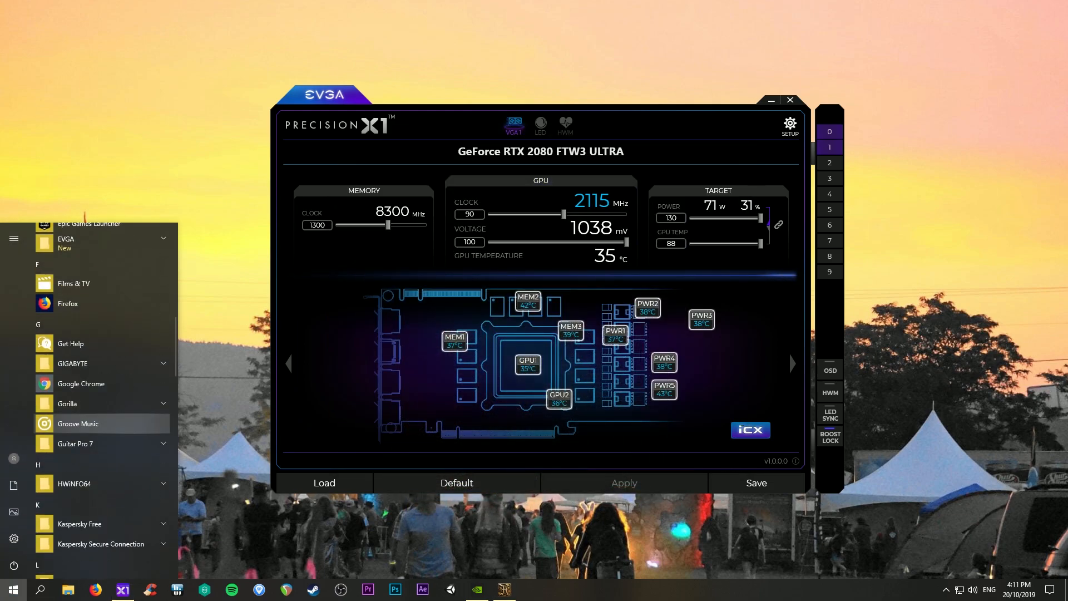
pyautogui.scroll(-3)
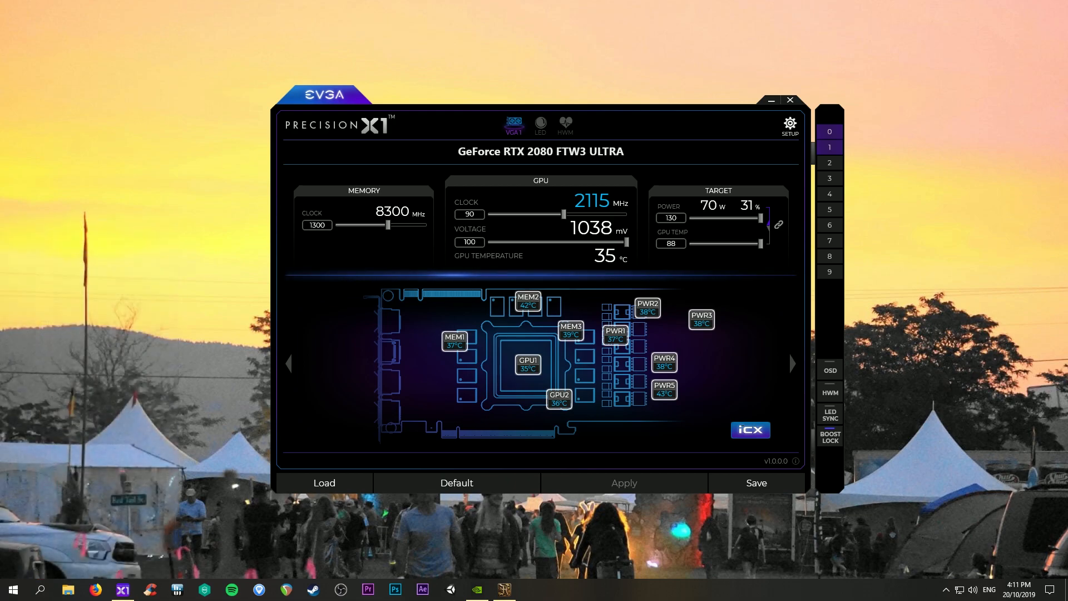
pyautogui.click(525, 590)
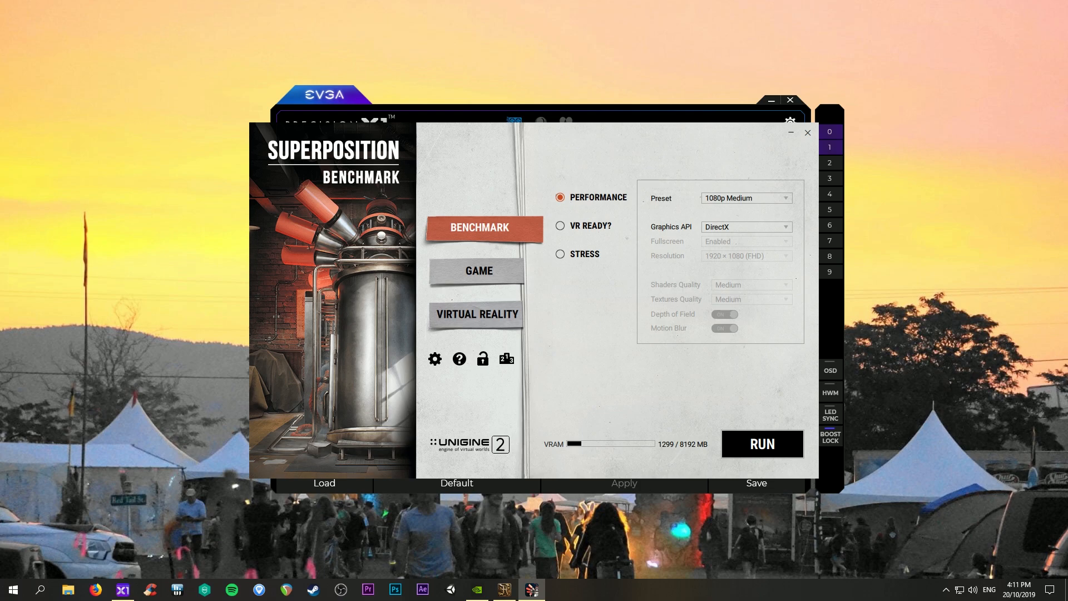
pyautogui.click(518, 597)
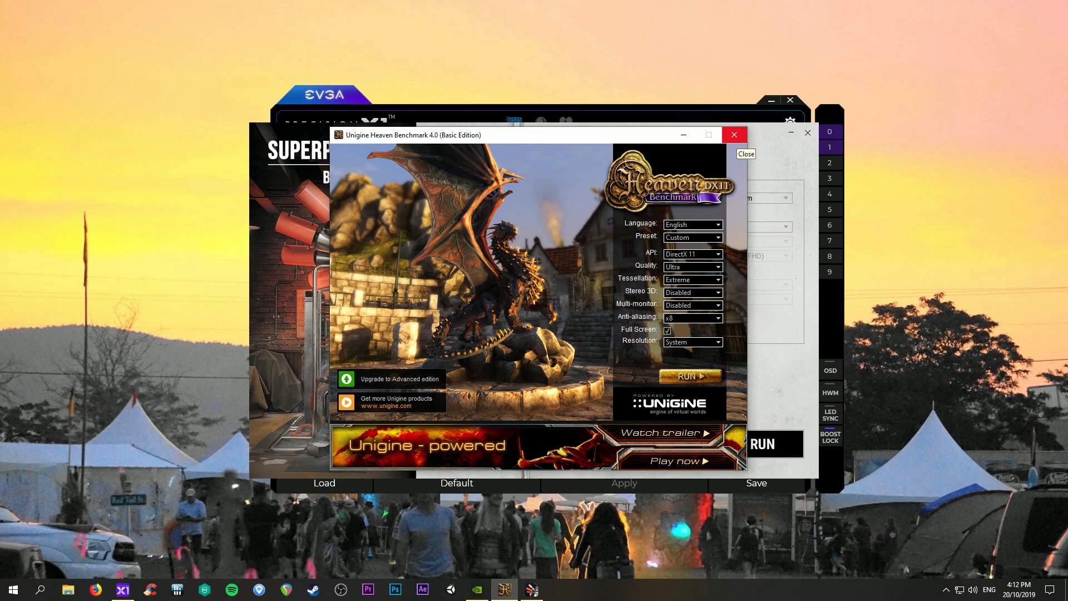
pyautogui.click(735, 135)
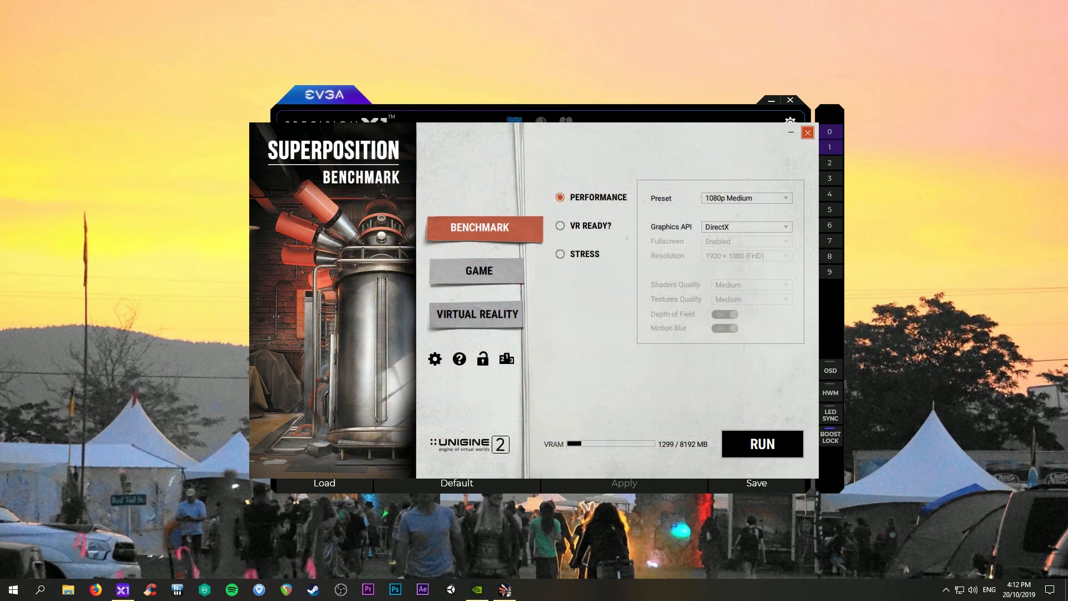
pyautogui.click(808, 133)
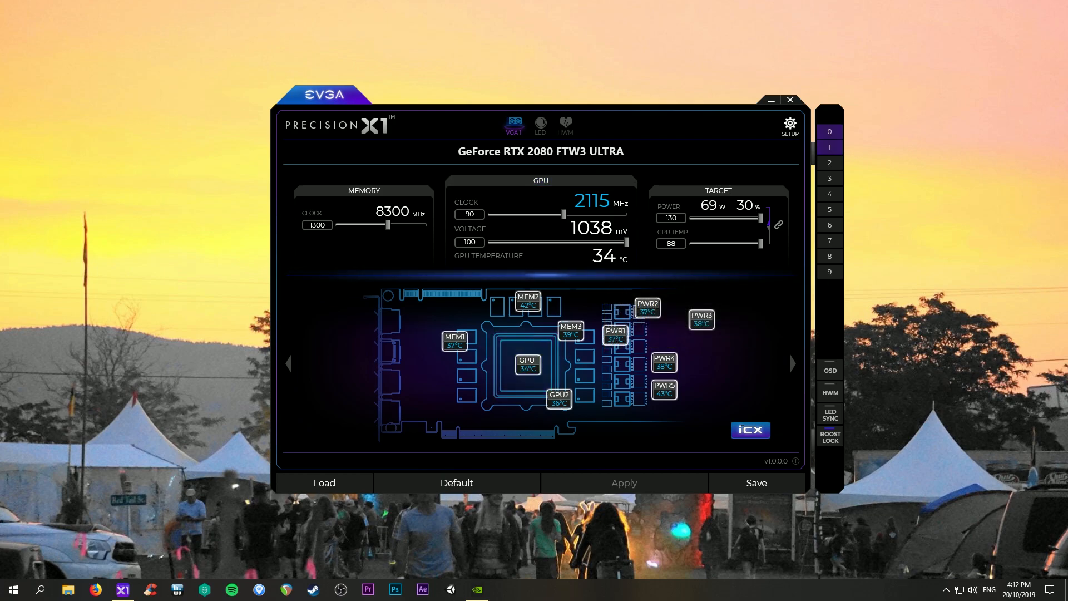
pyautogui.moveTo(541, 220)
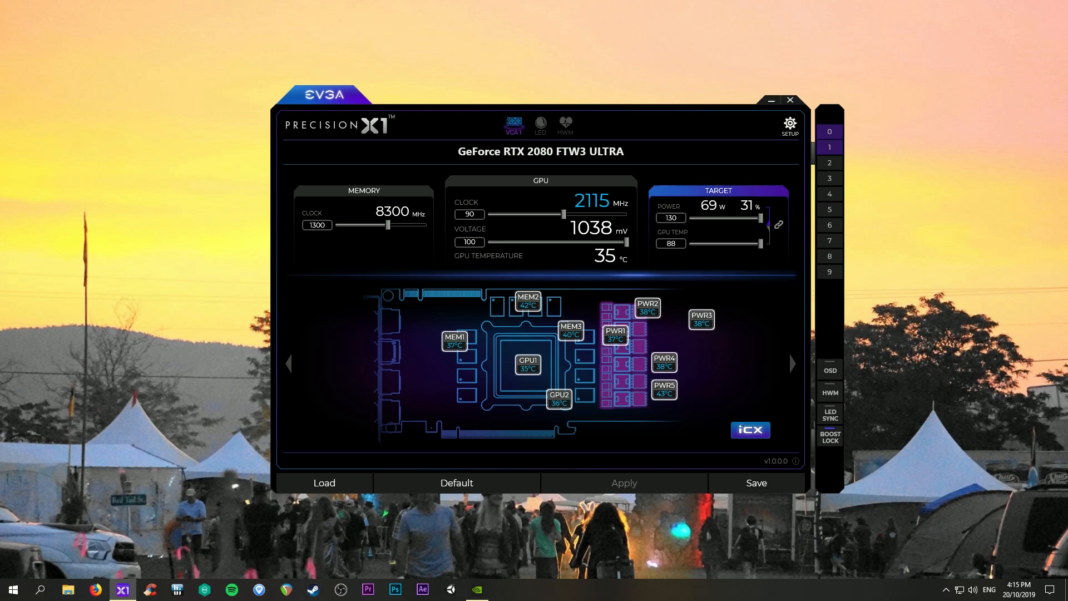
# Switch to Steam, close the Steam News popup and view the 3DMark library page.
pyautogui.click(503, 590)
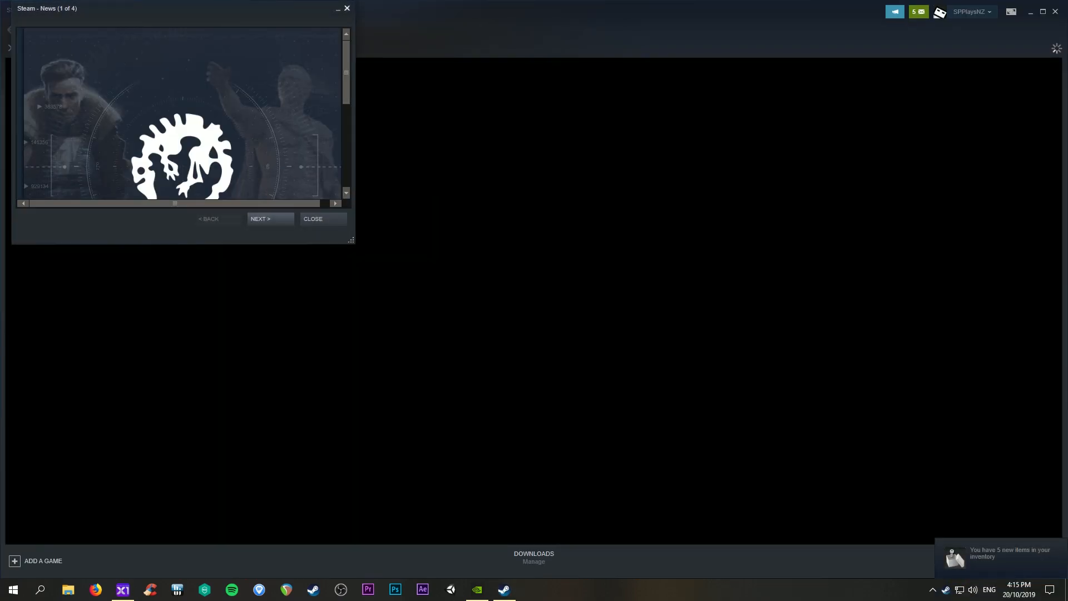
pyautogui.click(313, 218)
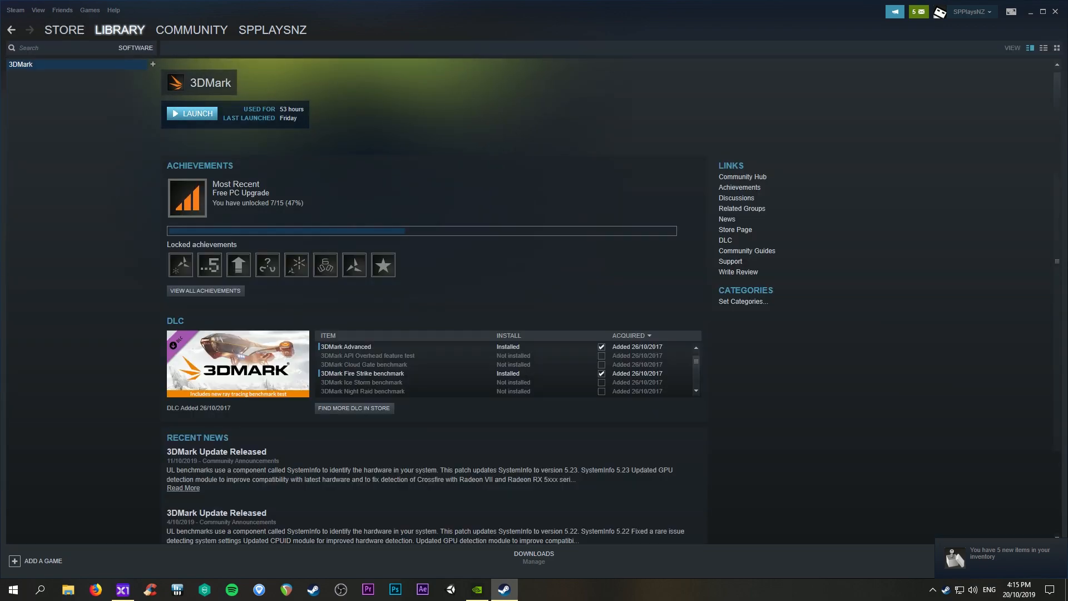
pyautogui.scroll(-3)
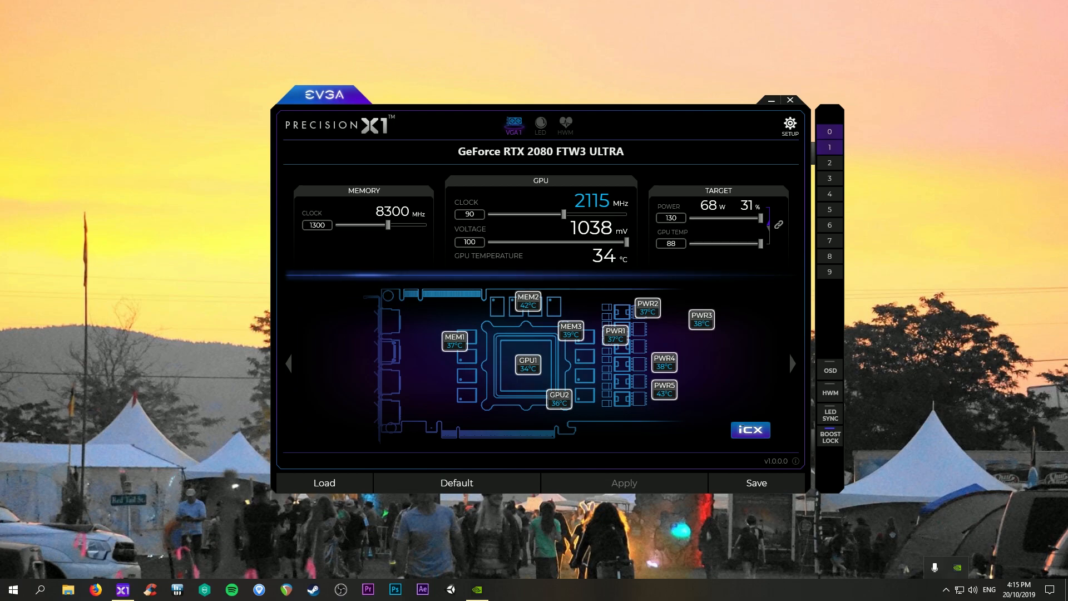
pyautogui.moveTo(624, 483)
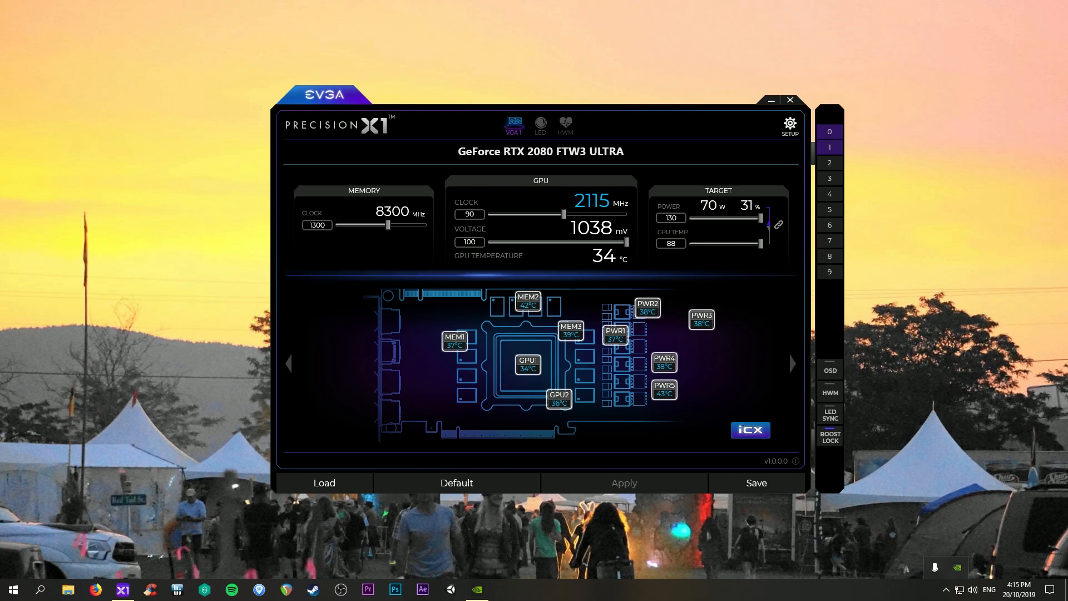
pyautogui.moveTo(387, 225)
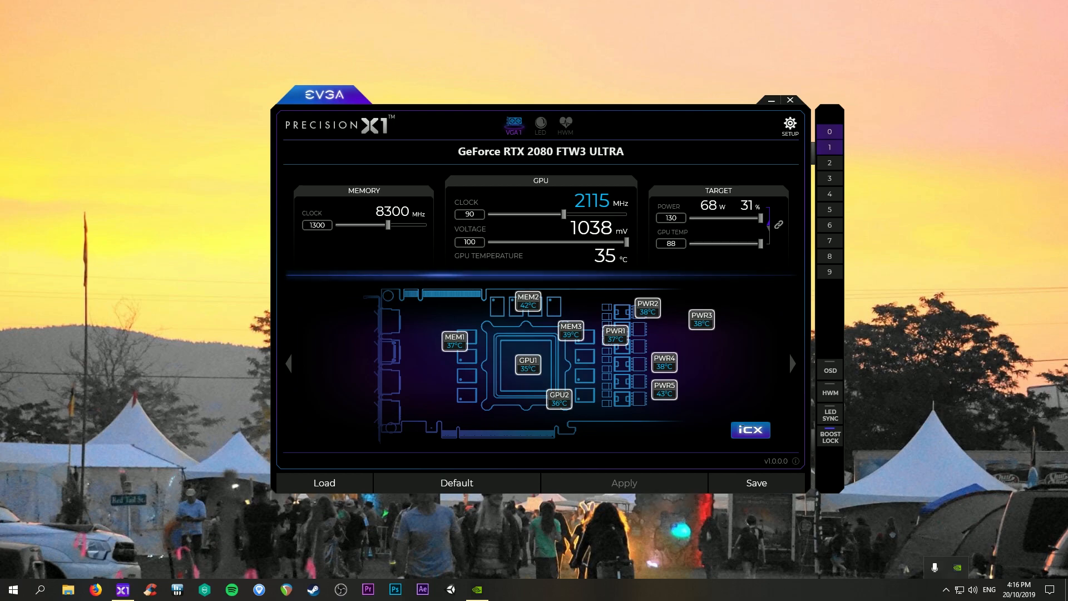
pyautogui.moveTo(390, 212)
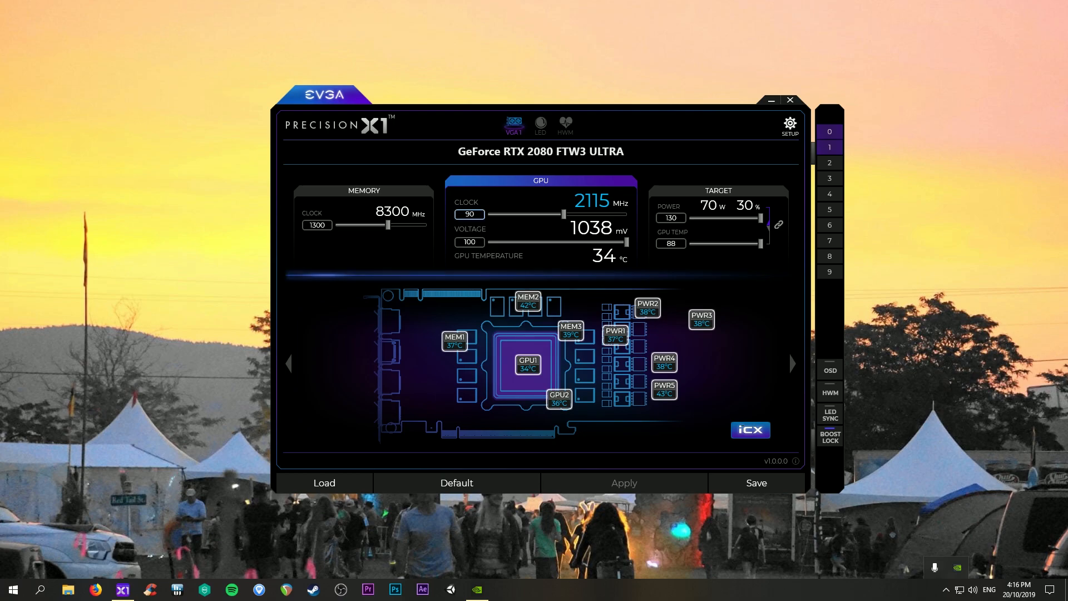
pyautogui.moveTo(719, 207)
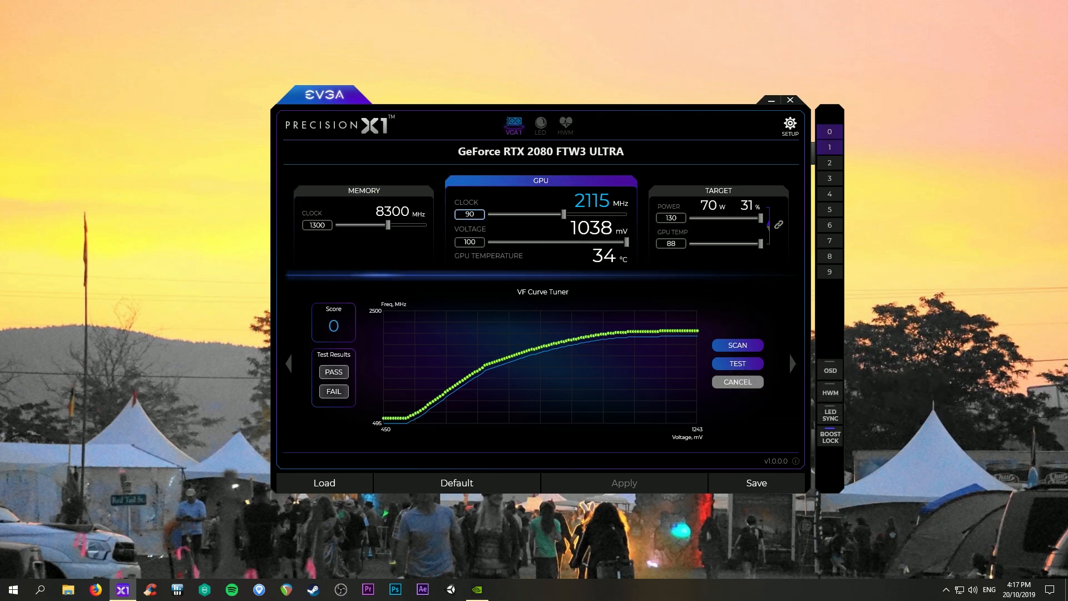
pyautogui.moveTo(736, 345)
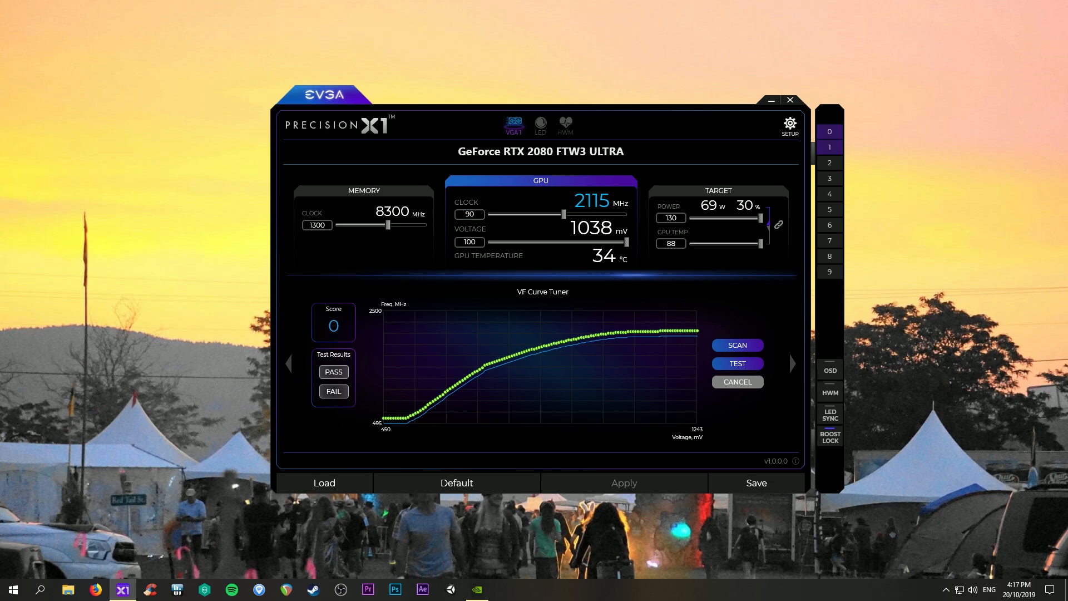
pyautogui.moveTo(738, 345)
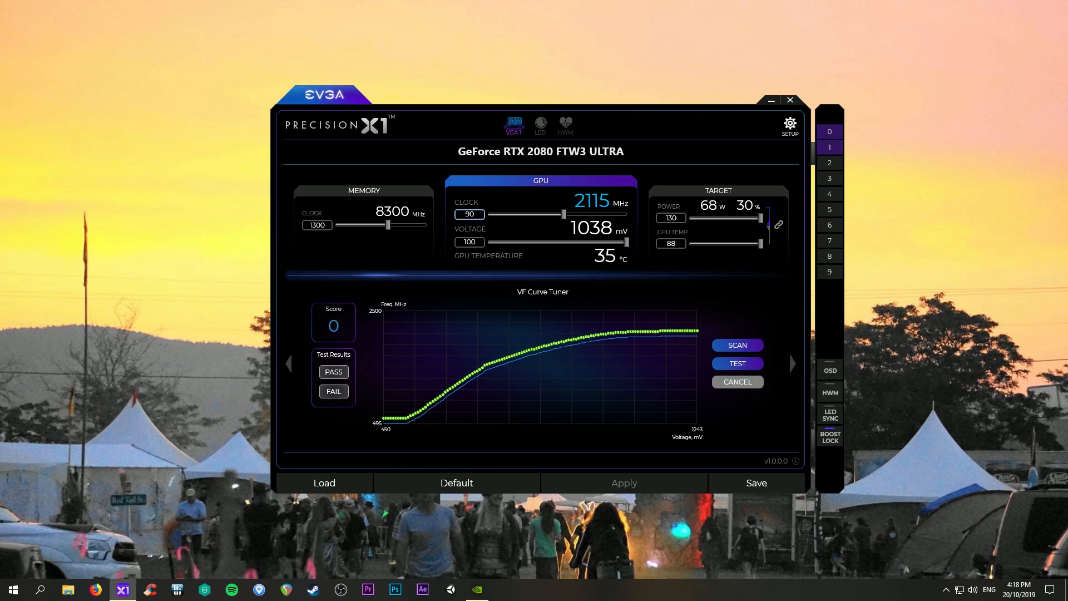
pyautogui.moveTo(738, 345)
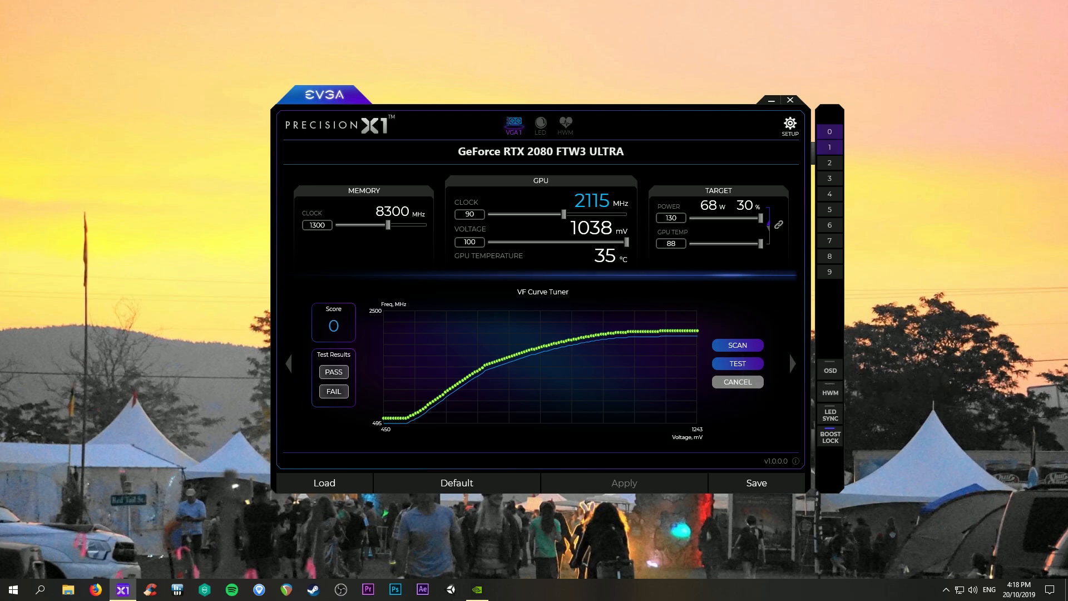
pyautogui.moveTo(540, 180)
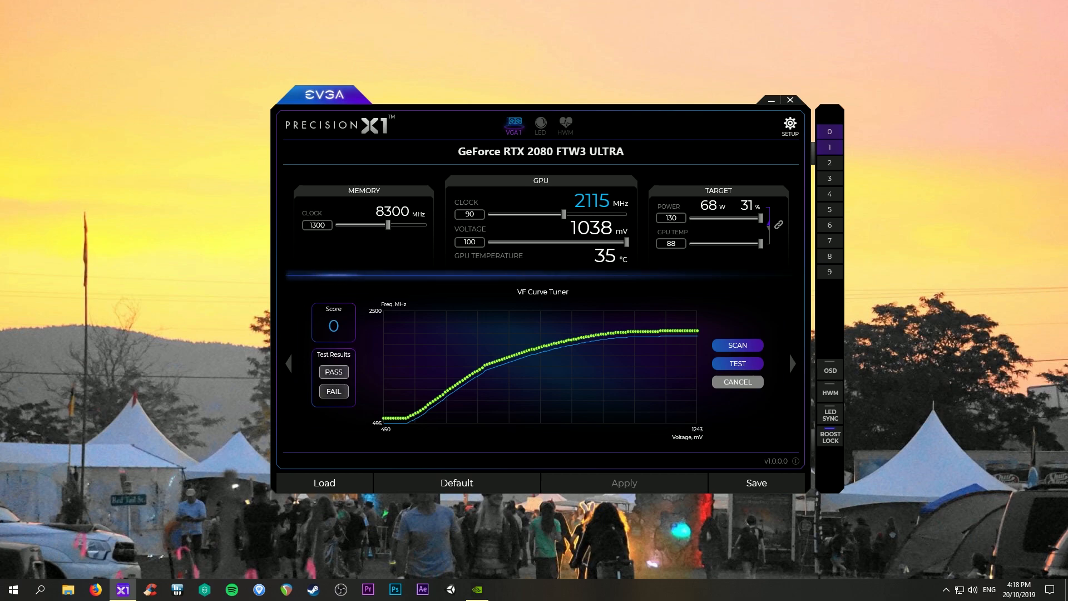
pyautogui.moveTo(738, 363)
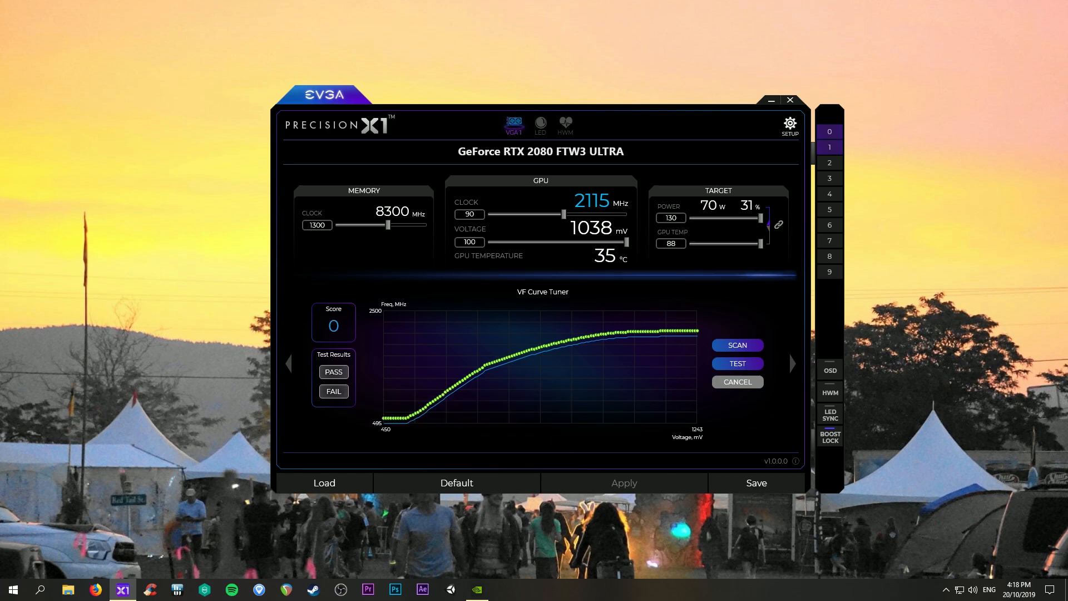
pyautogui.moveTo(625, 483)
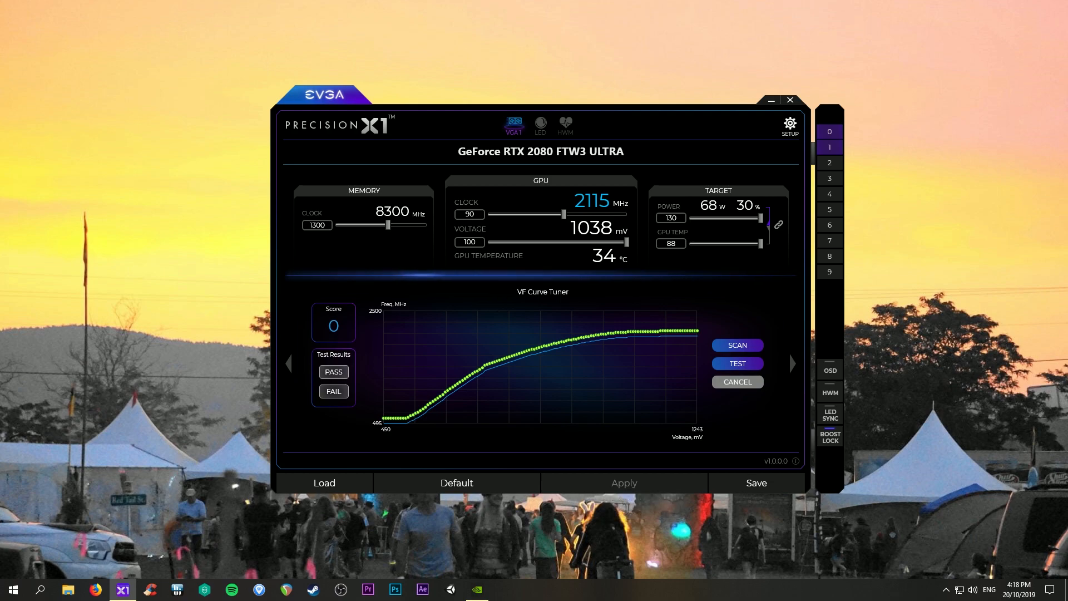
pyautogui.moveTo(624, 483)
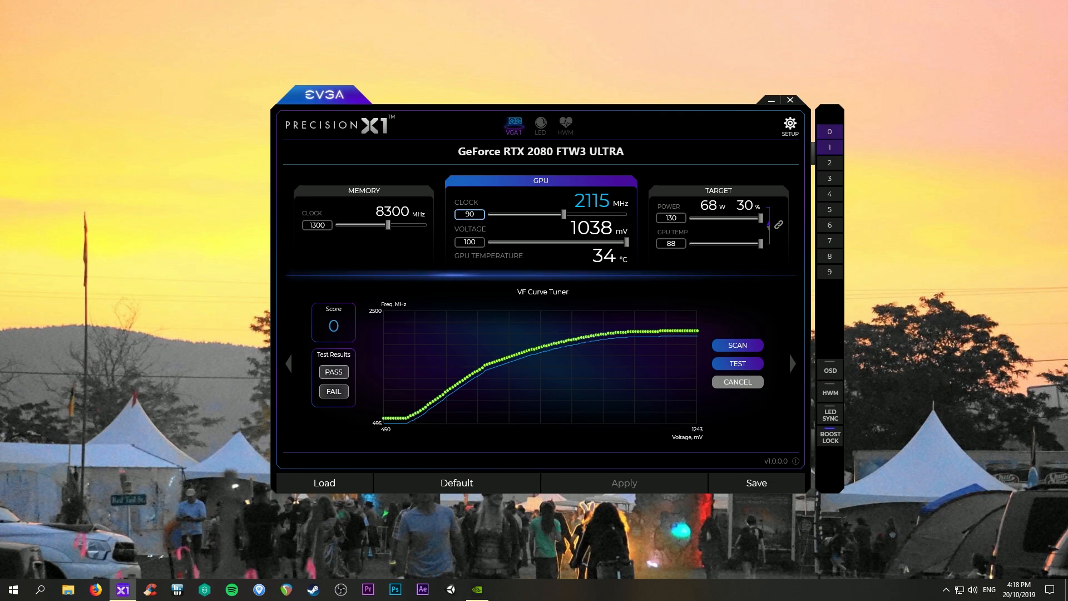
pyautogui.click(470, 213)
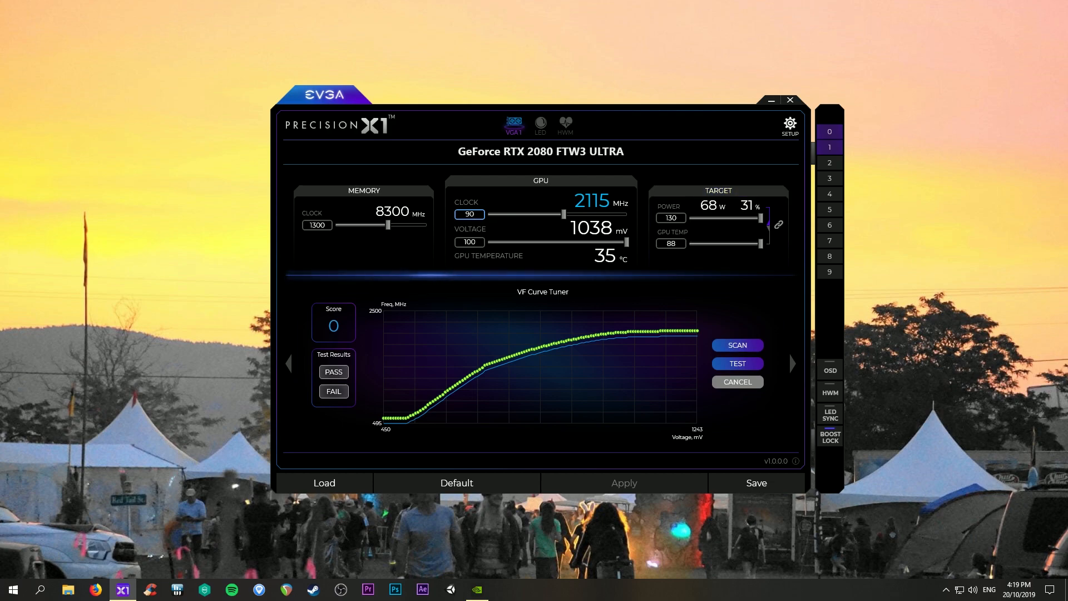
pyautogui.click(470, 215)
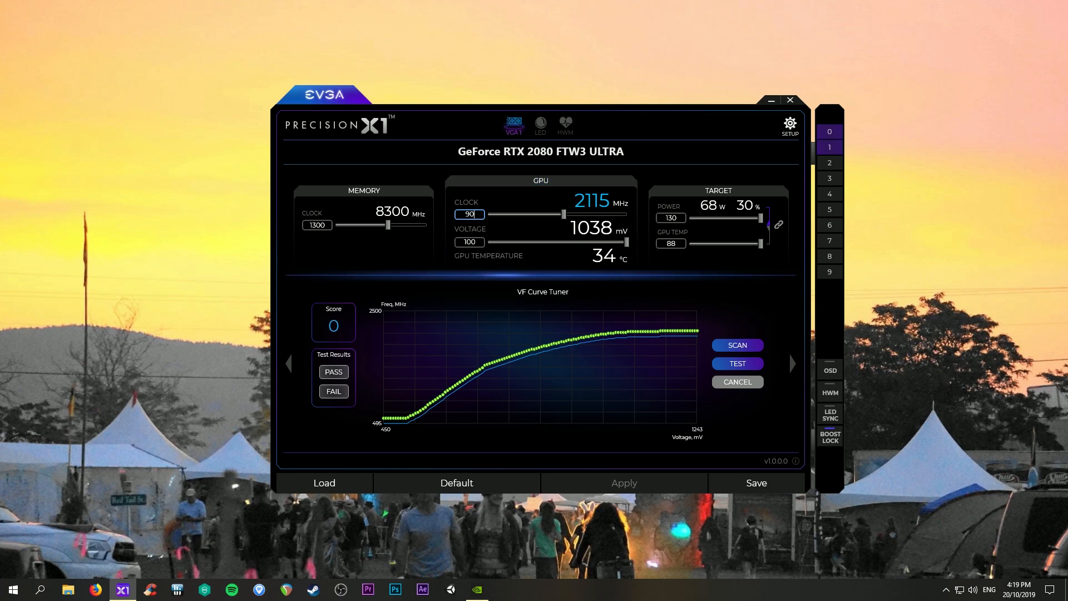
pyautogui.click(770, 100)
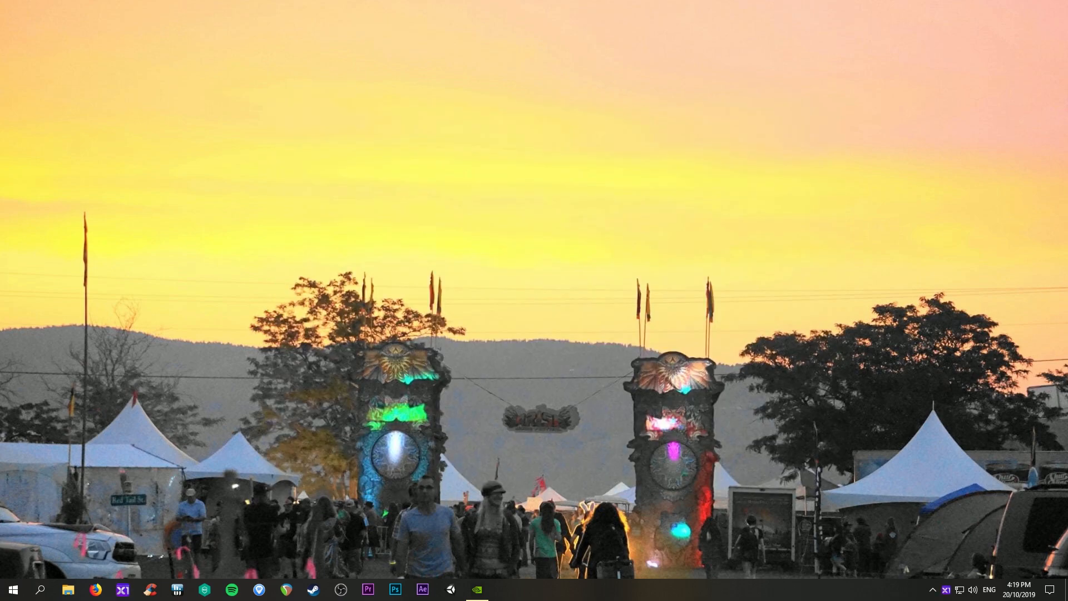
pyautogui.click(109, 589)
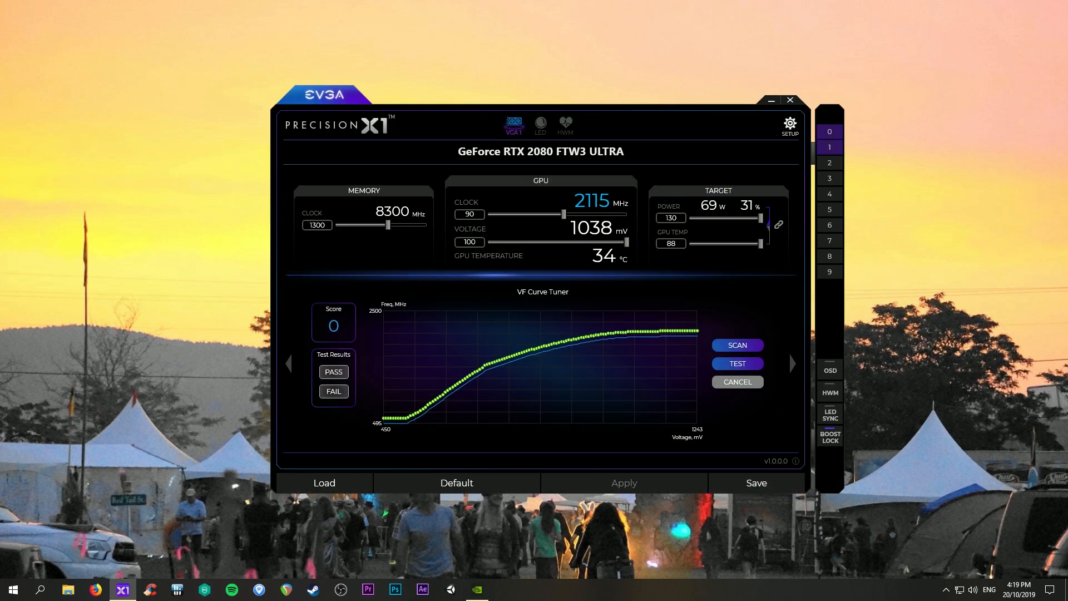
pyautogui.moveTo(625, 483)
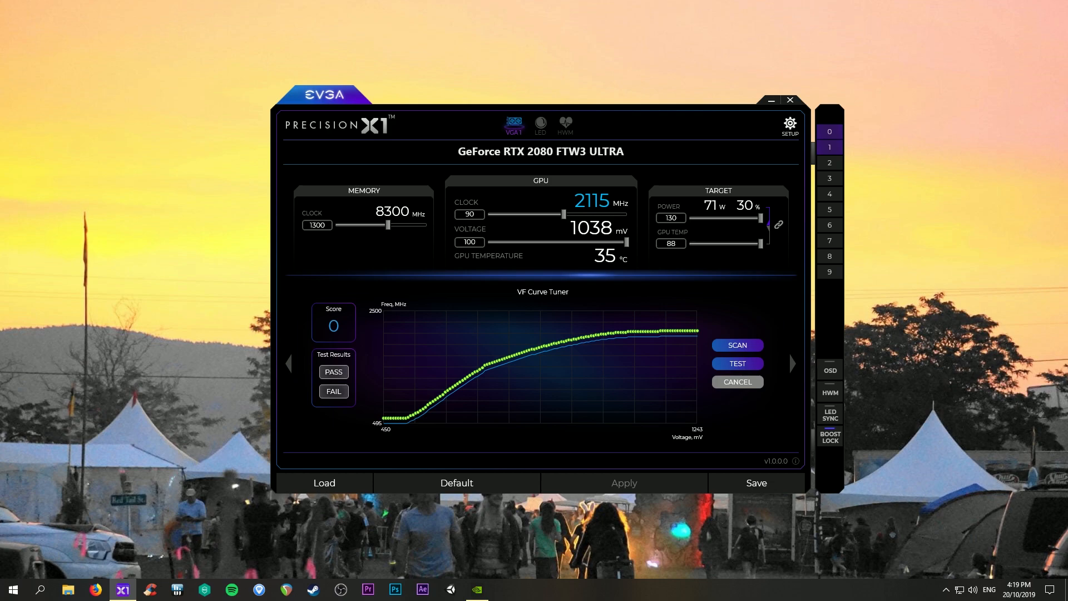
pyautogui.moveTo(624, 483)
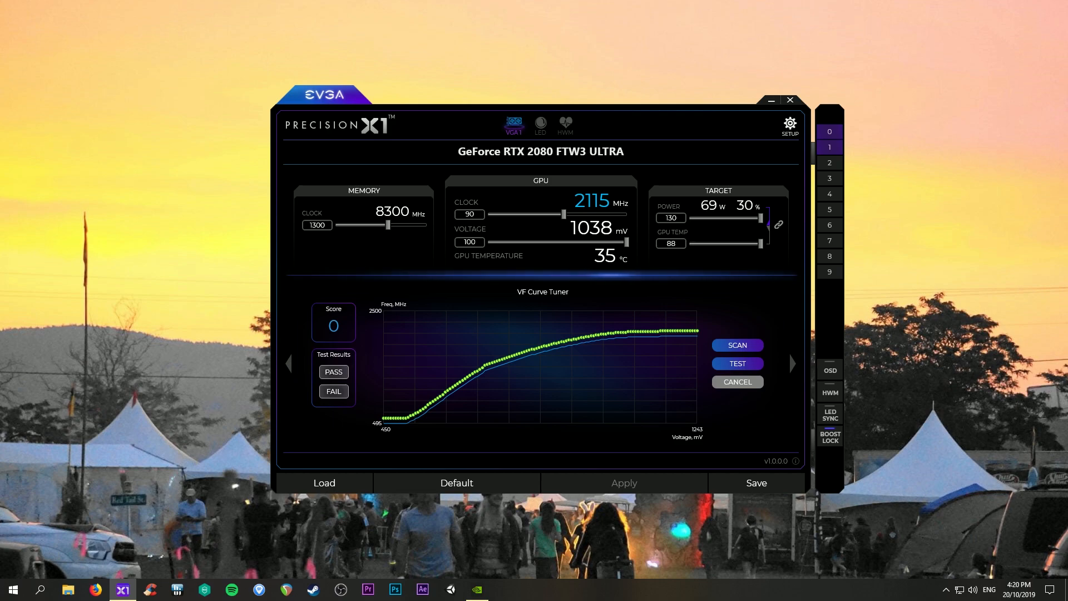
# Turn on Boost Lock in the Precision X1 side bar.
pyautogui.click(830, 436)
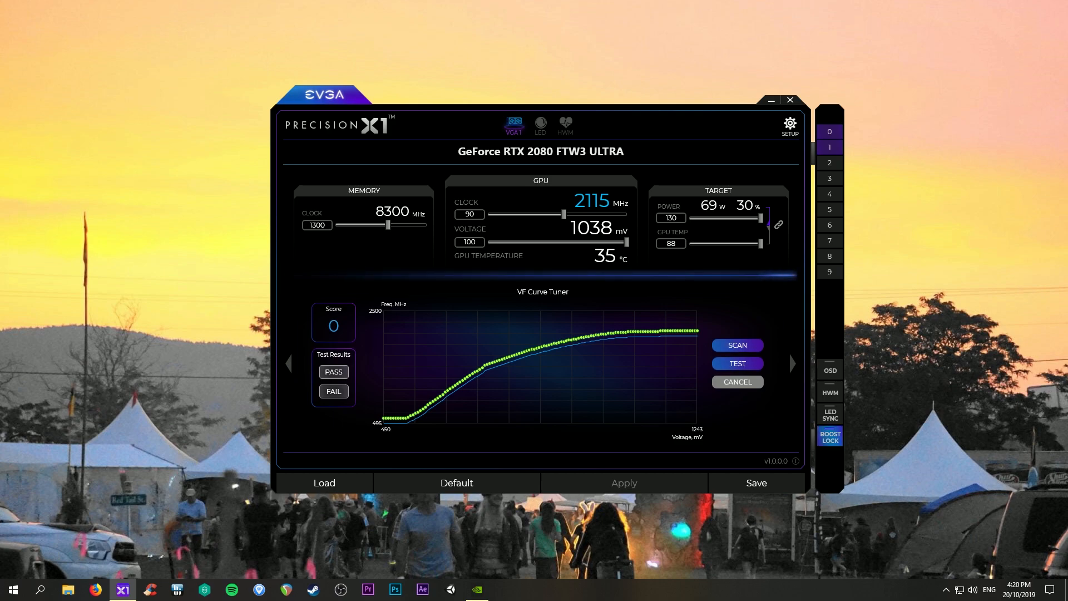
pyautogui.moveTo(829, 436)
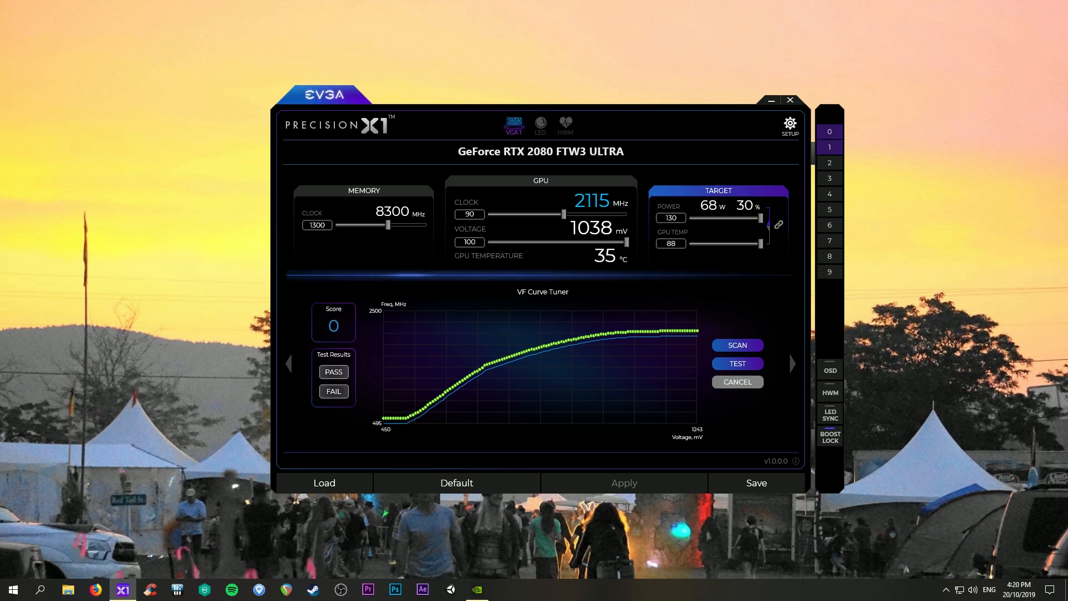
pyautogui.moveTo(830, 436)
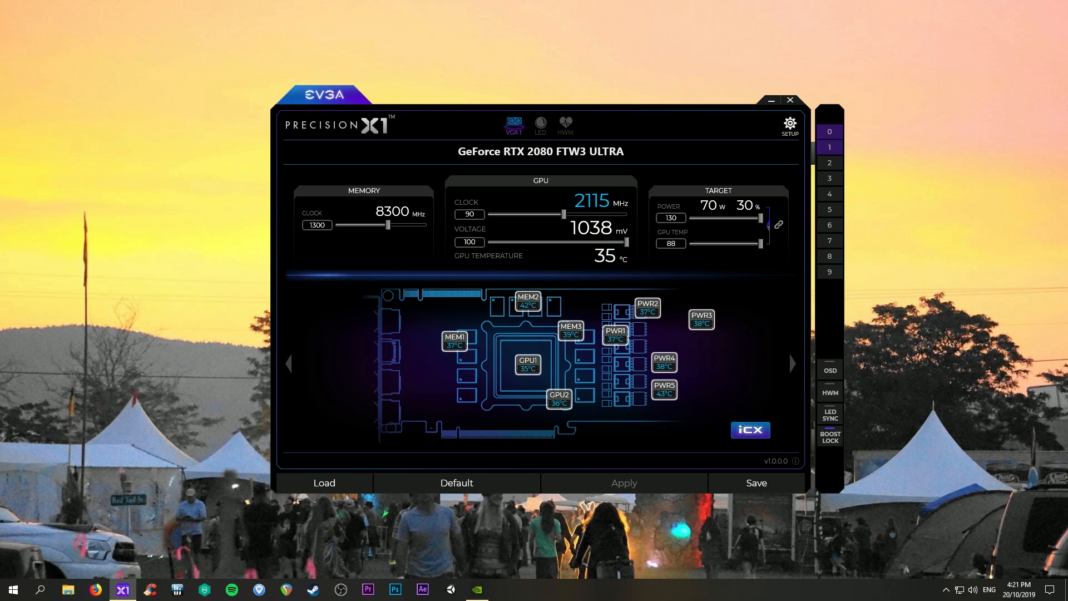
pyautogui.click(830, 436)
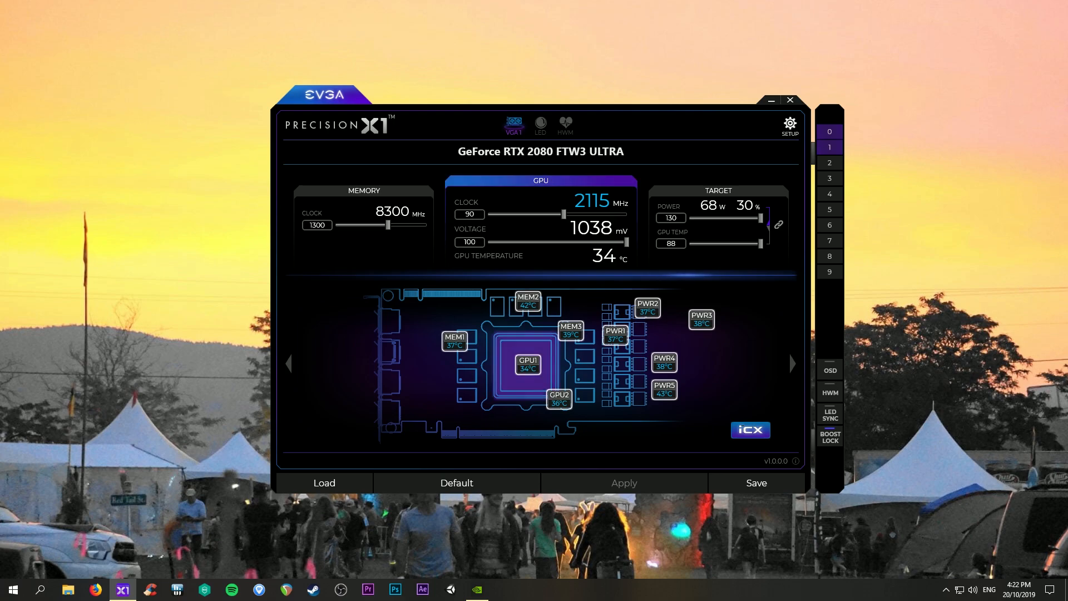
pyautogui.moveTo(363, 225)
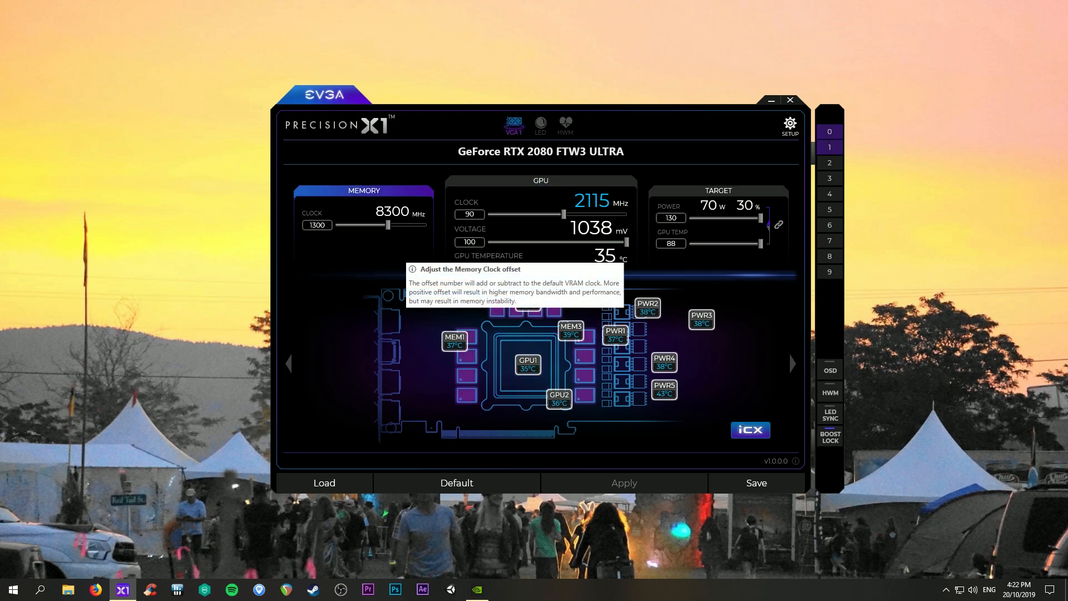